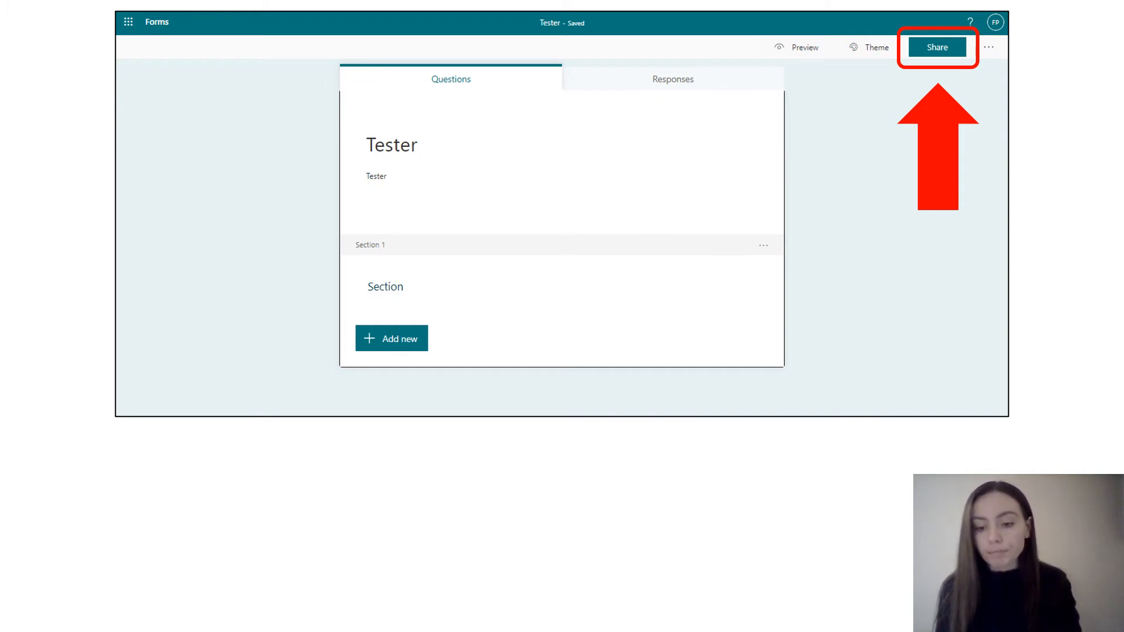
Generate a 'Get a link to duplicate' template link for the Tester form from the Share pane.
{"action": "left_click", "coordinate": [936, 48]}
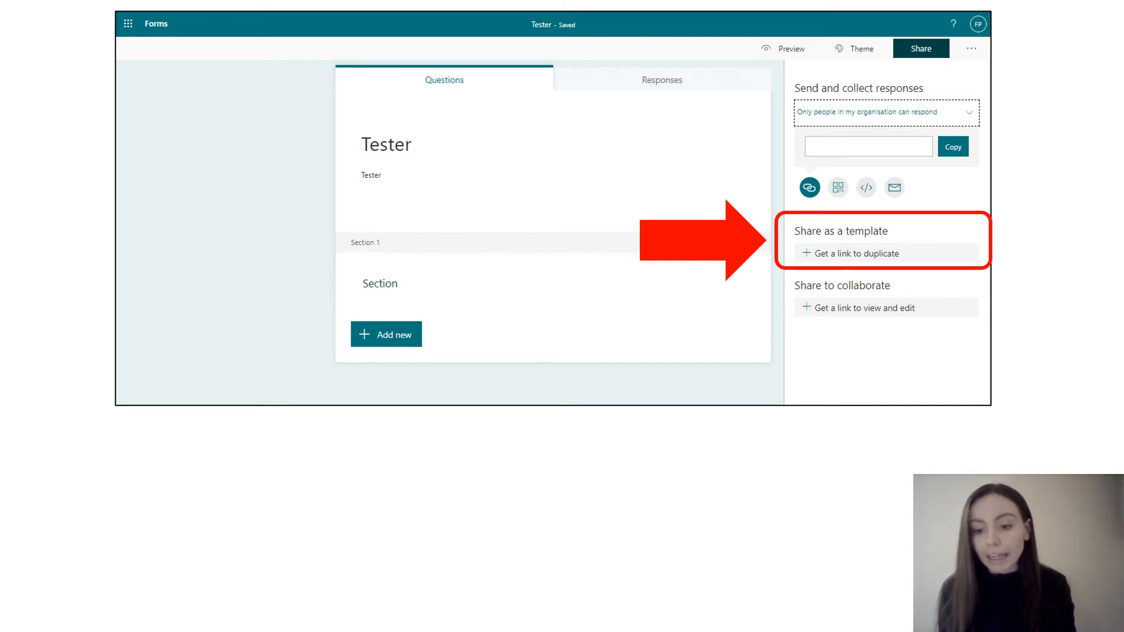
{"action": "left_click", "coordinate": [848, 252]}
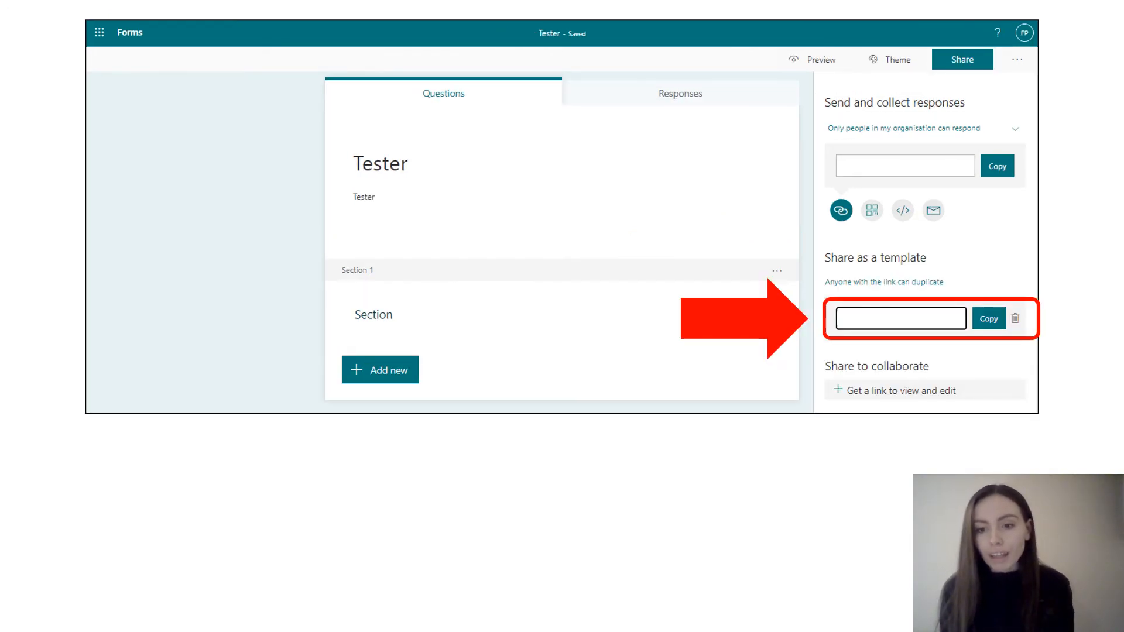